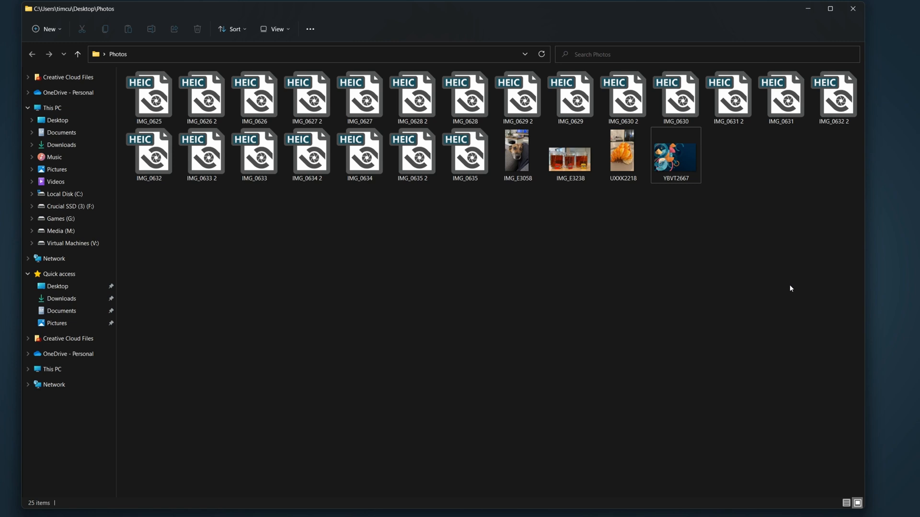
# Show the iPad's Settings > Camera > Formats with High Efficiency selected
pyautogui.click(463, 154)
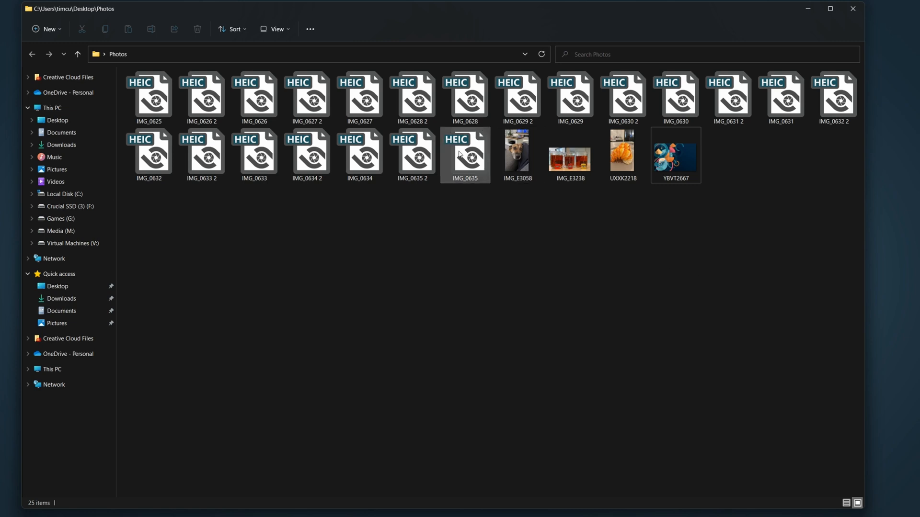
pyautogui.click(465, 155)
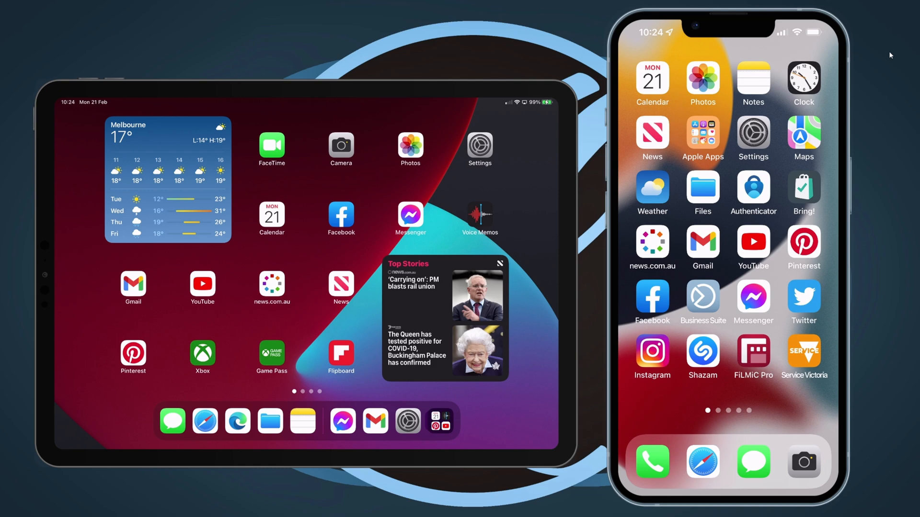
pyautogui.click(479, 148)
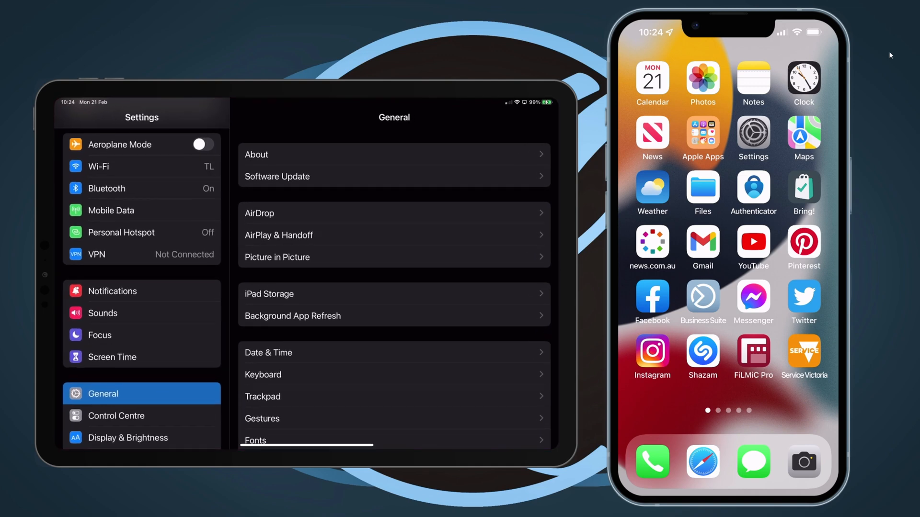
pyautogui.scroll(-3)
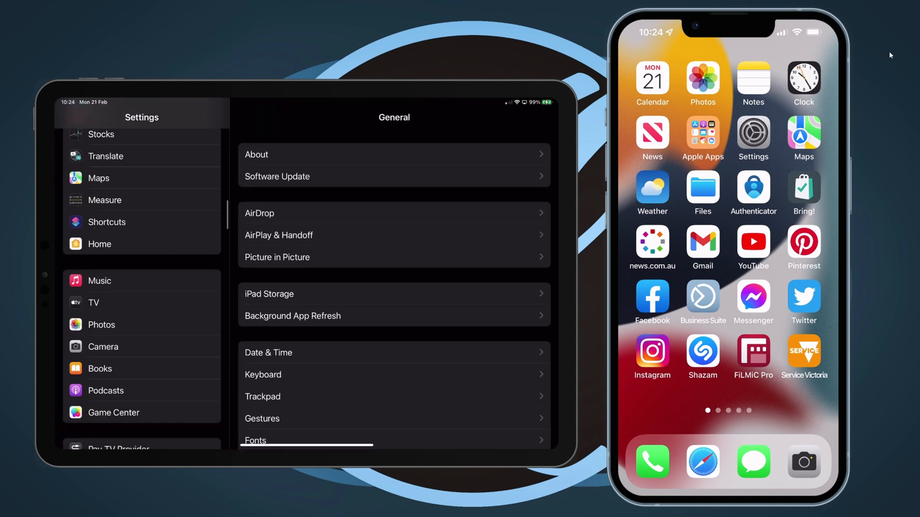
pyautogui.click(103, 200)
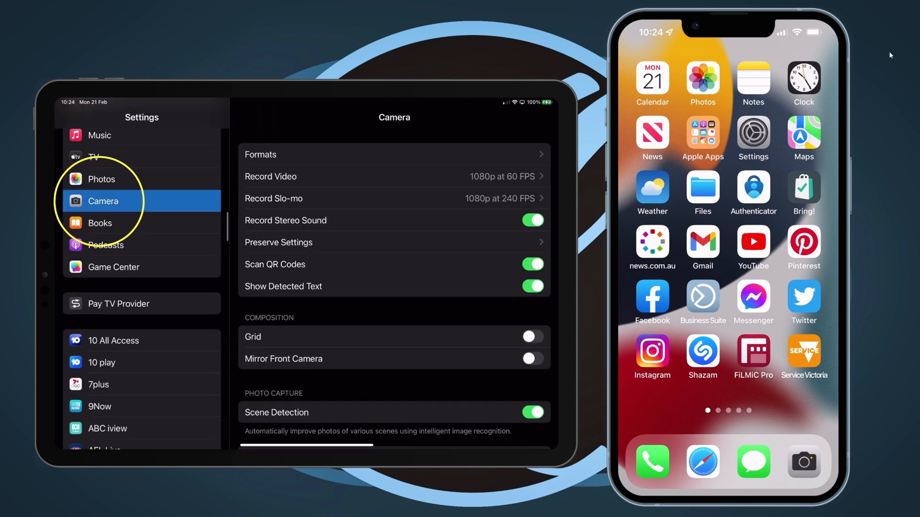
pyautogui.click(394, 154)
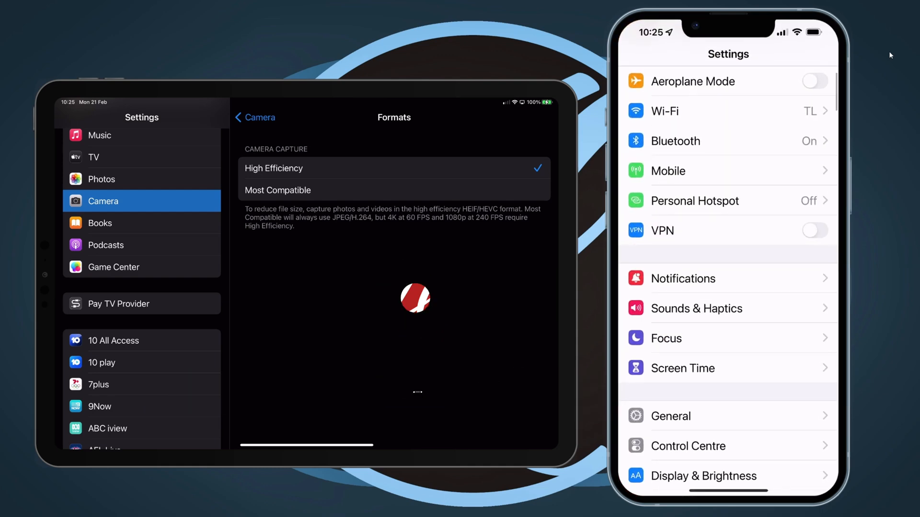
# Scroll the iPhone's Settings list and go into its Camera settings
pyautogui.scroll(-3)
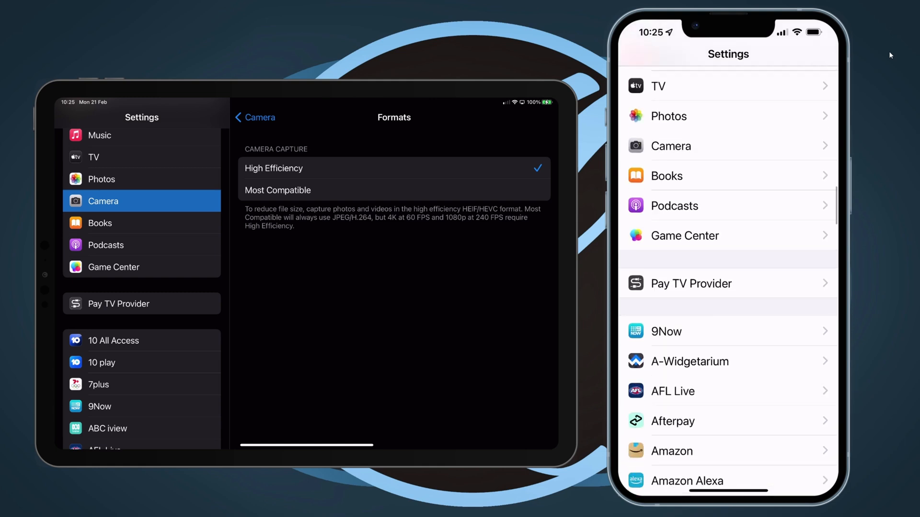
pyautogui.click(670, 146)
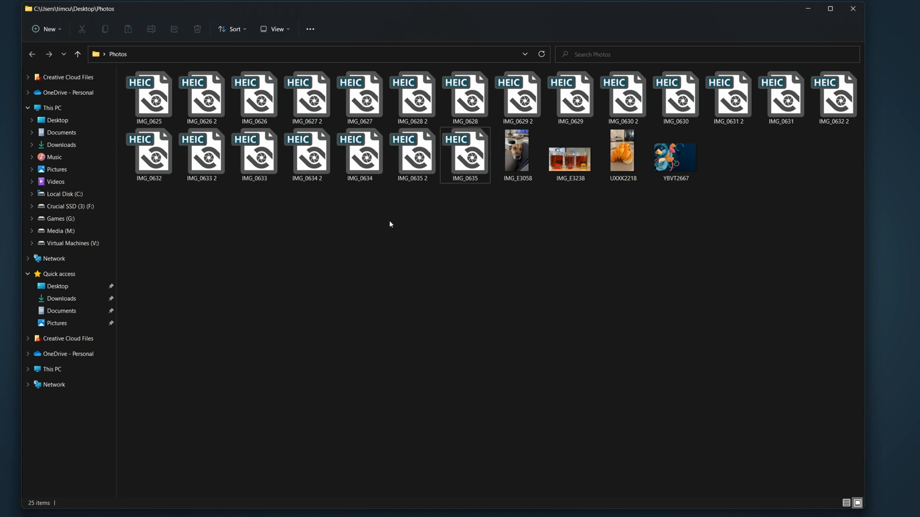
pyautogui.moveTo(387, 223)
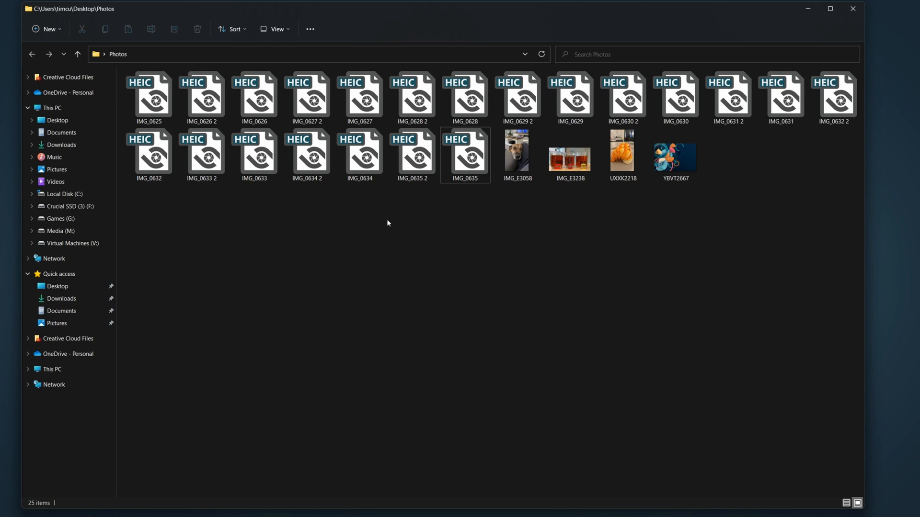
pyautogui.moveTo(591, 209)
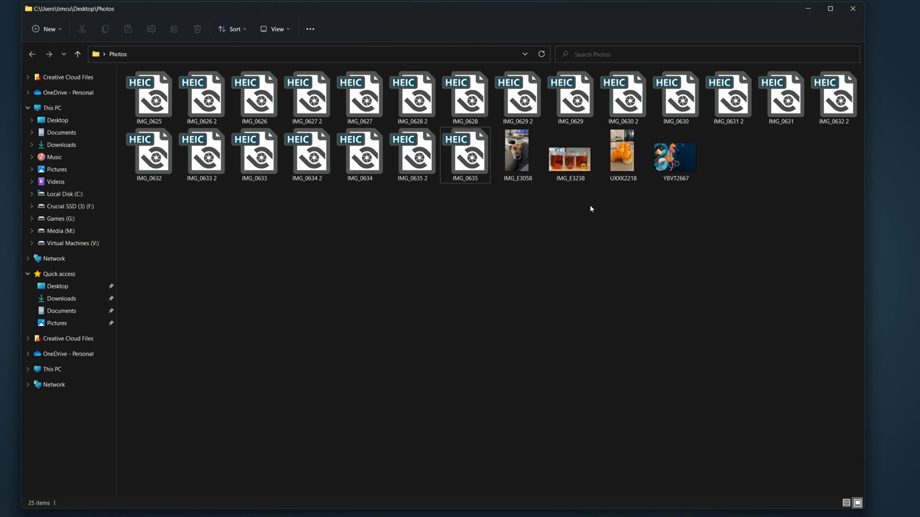
pyautogui.moveTo(402, 206)
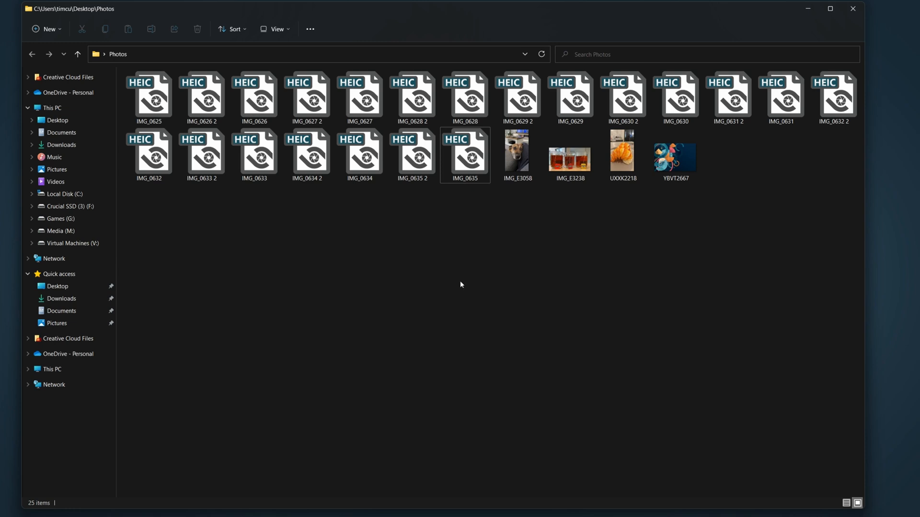
pyautogui.moveTo(402, 480)
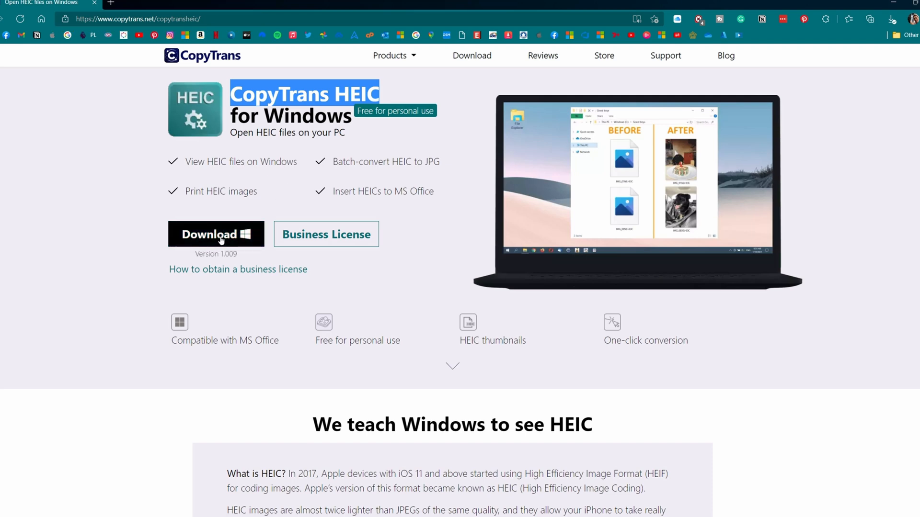
# Download CopyTrans HEIC for Windows from copytrans.net and run the installer
pyautogui.click(215, 233)
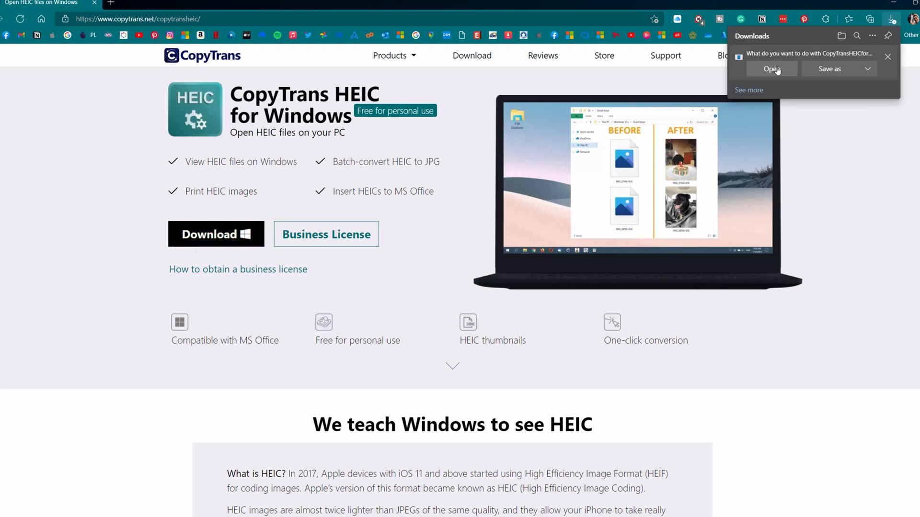
pyautogui.click(772, 69)
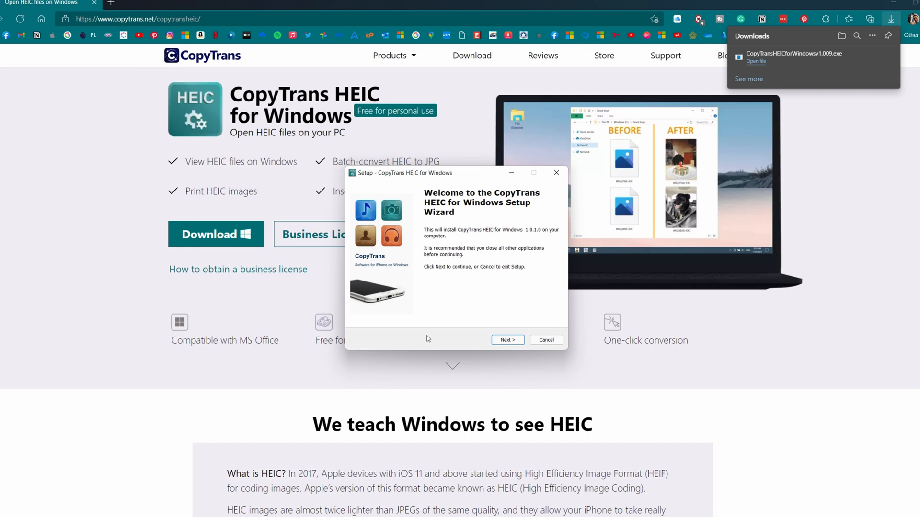
pyautogui.moveTo(429, 337)
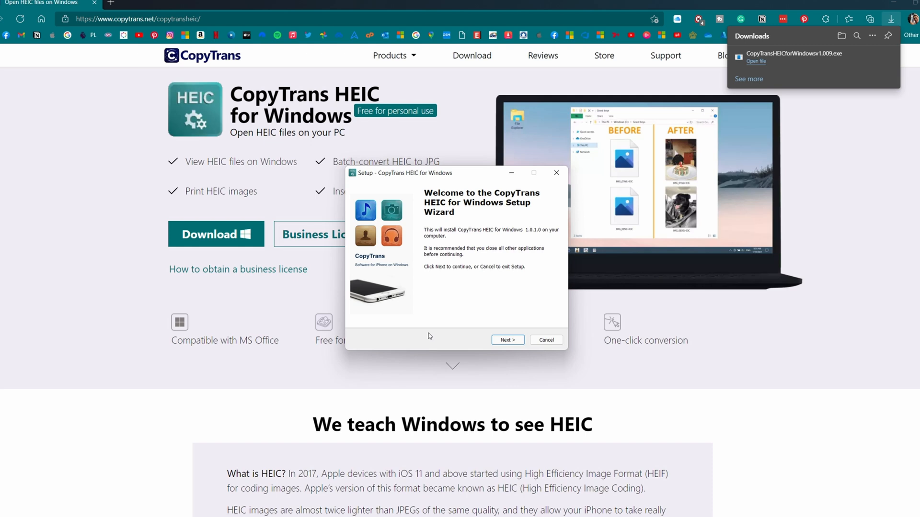
# Accept the license, choose the home-use option and install CopyTrans HEIC for Windows
pyautogui.click(506, 339)
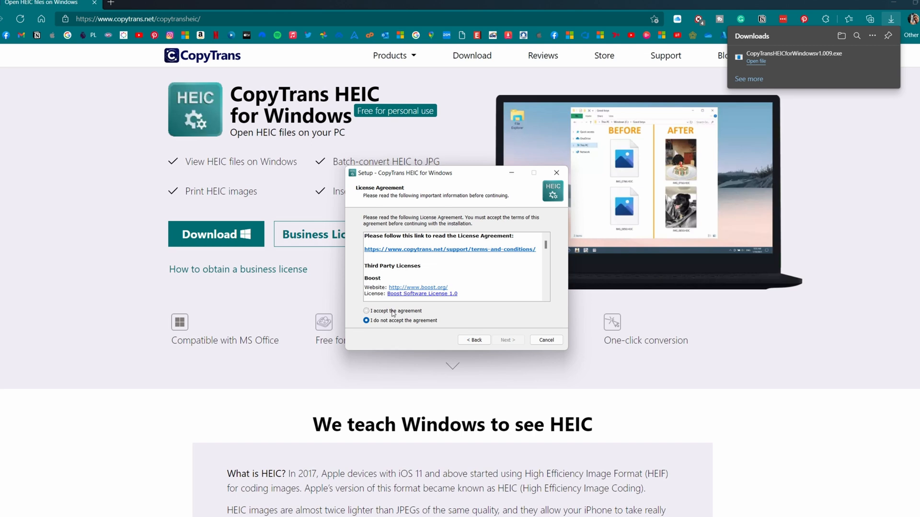
pyautogui.click(366, 311)
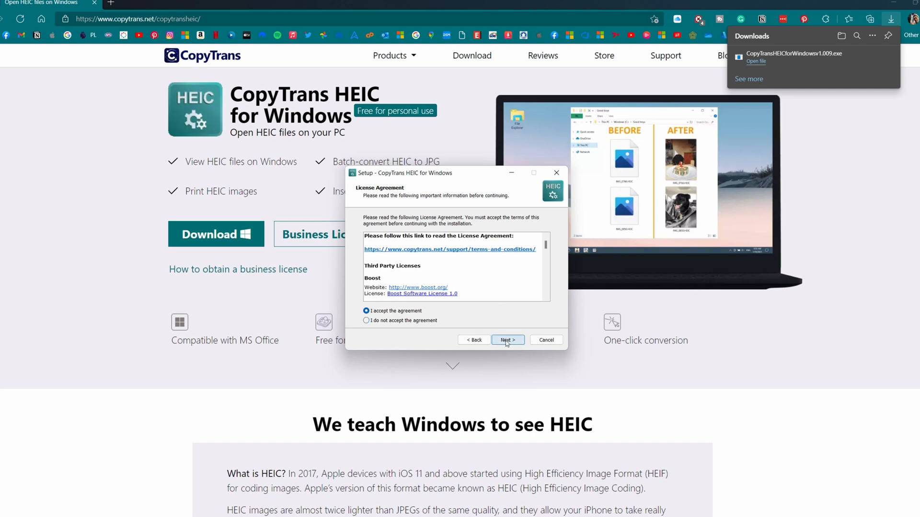
pyautogui.click(507, 340)
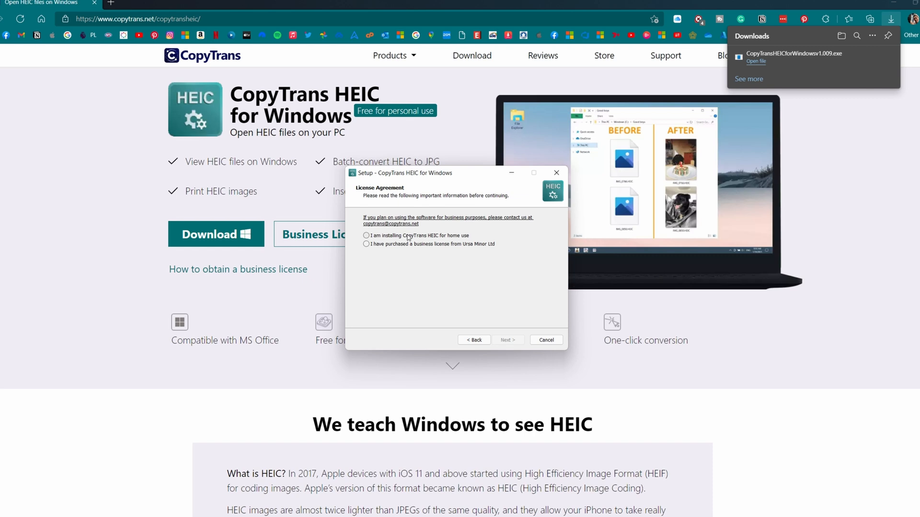
pyautogui.click(508, 340)
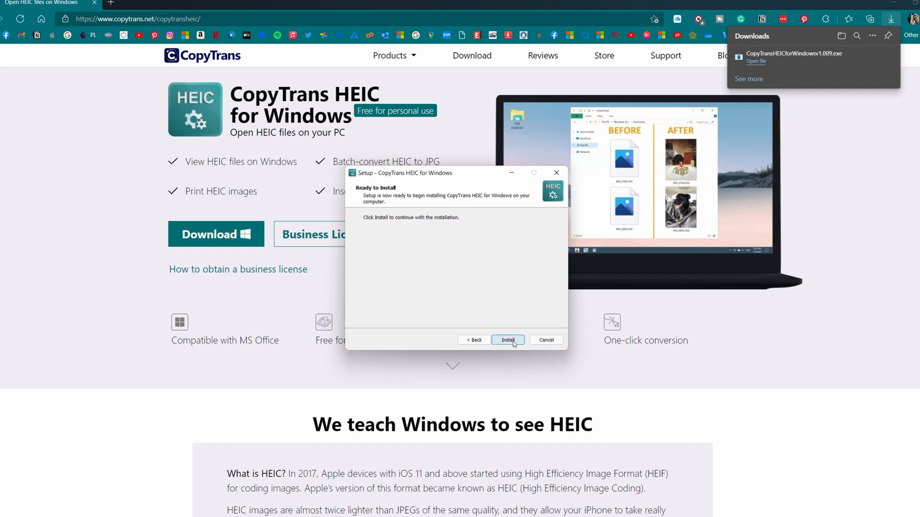
pyautogui.click(508, 340)
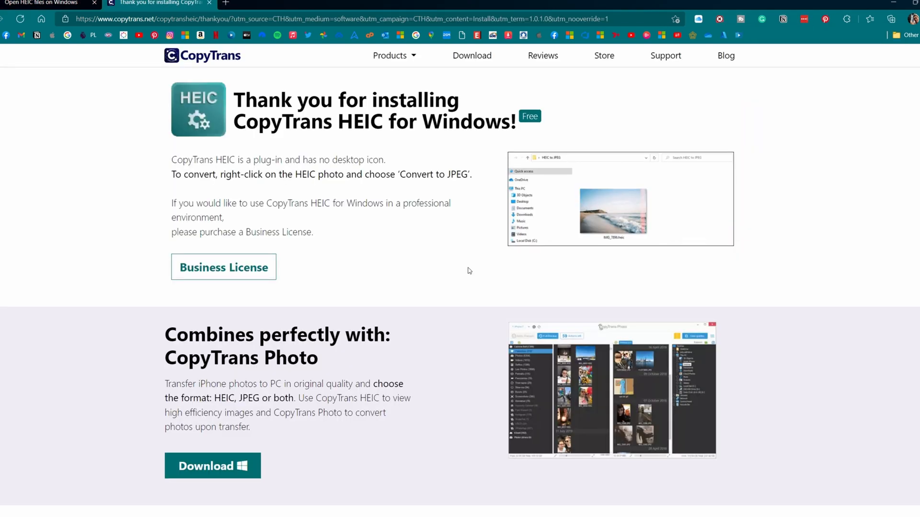
pyautogui.rightClick(613, 211)
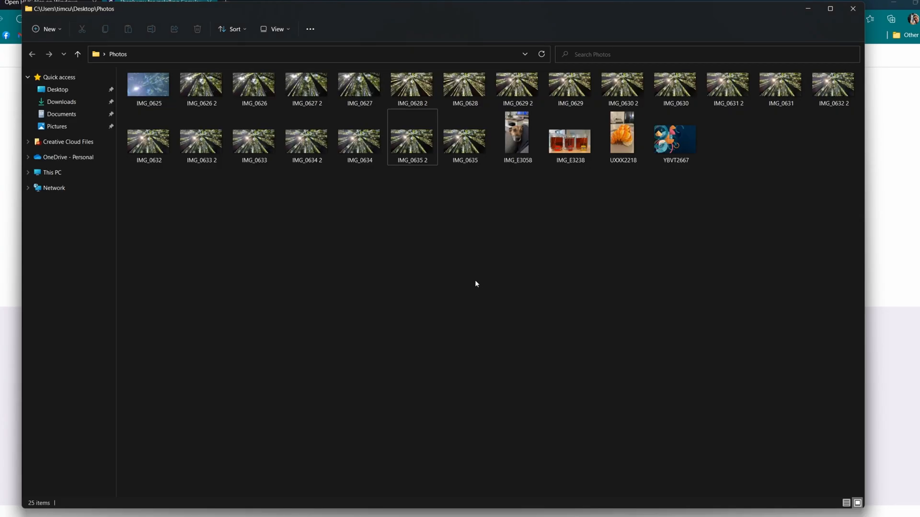
pyautogui.moveTo(485, 269)
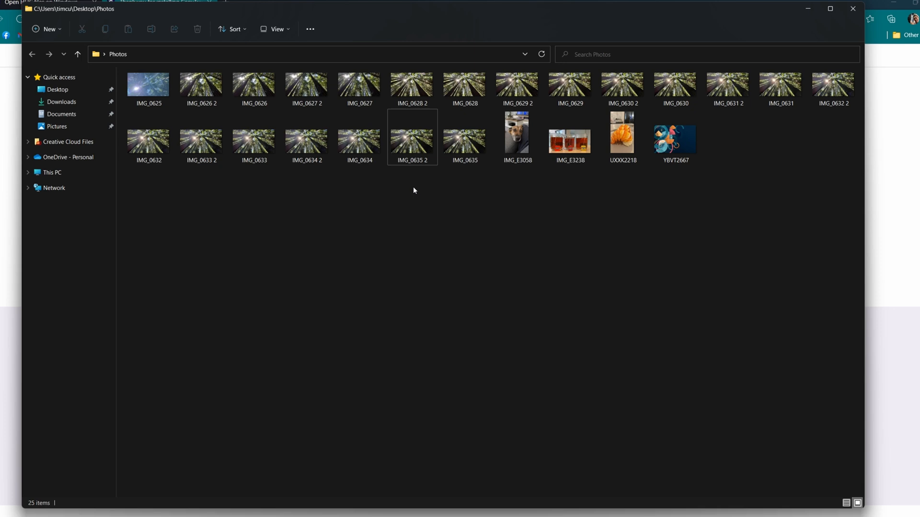
pyautogui.moveTo(435, 187)
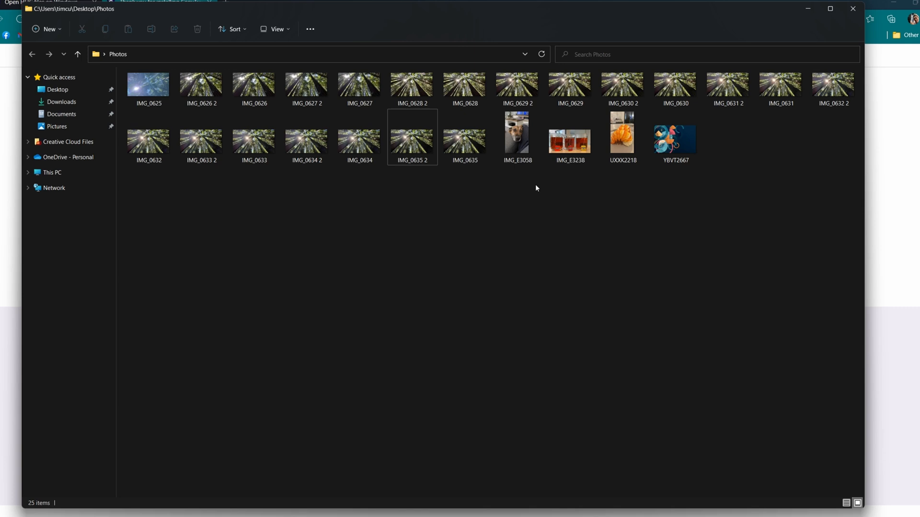
pyautogui.moveTo(427, 186)
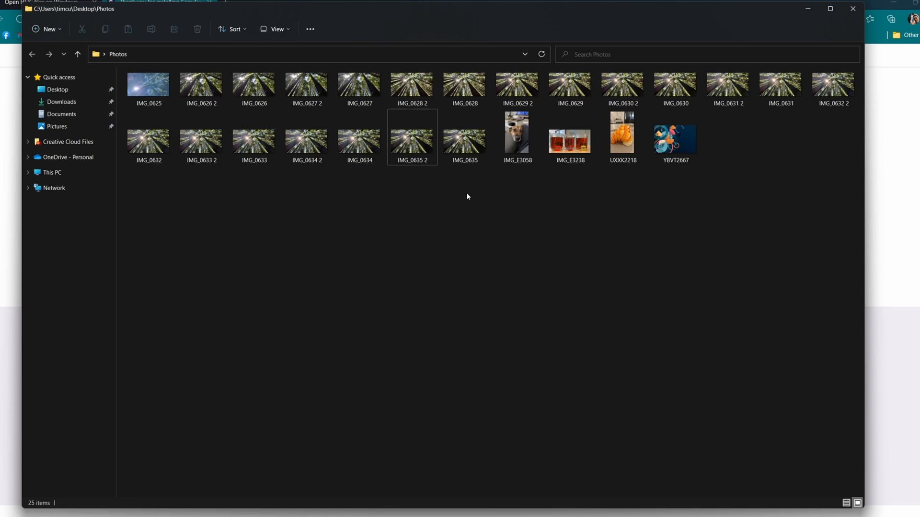
# From IMG_0635's full context menu, choose Convert to JPEG with CopyTrans
pyautogui.rightClick(463, 137)
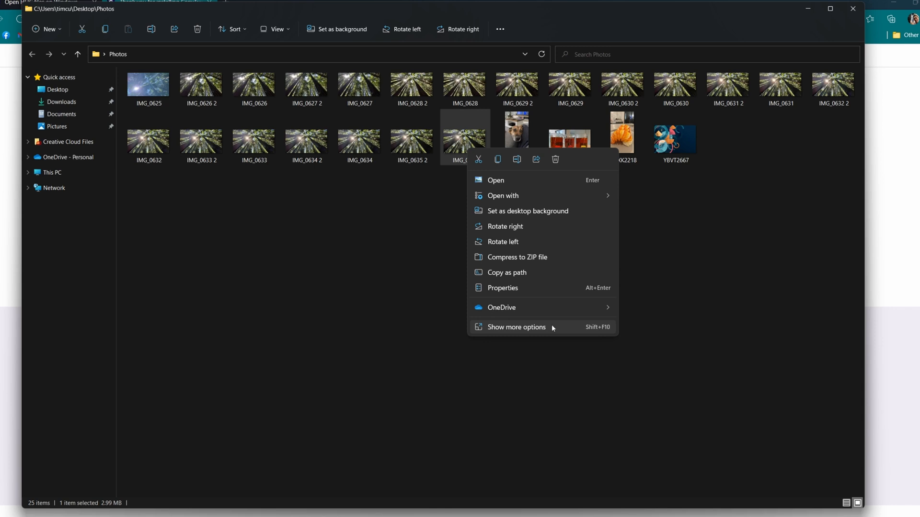
pyautogui.click(516, 326)
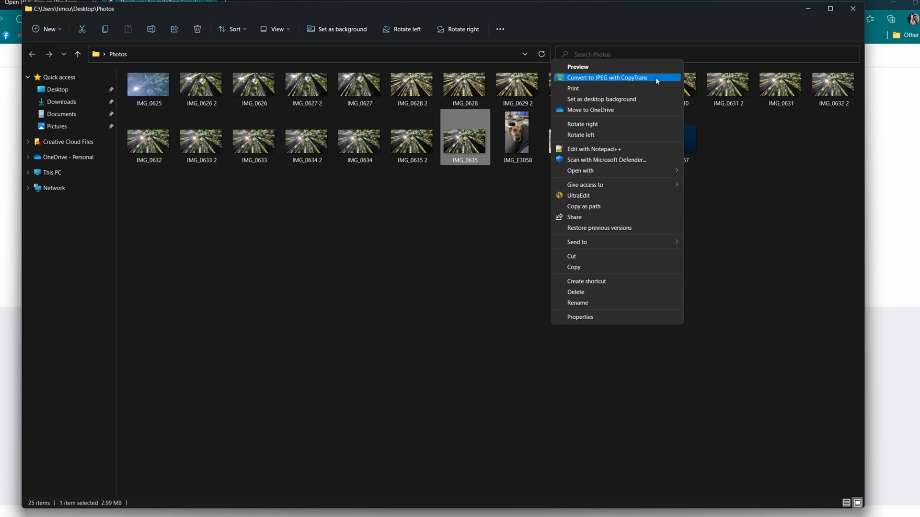
pyautogui.click(459, 239)
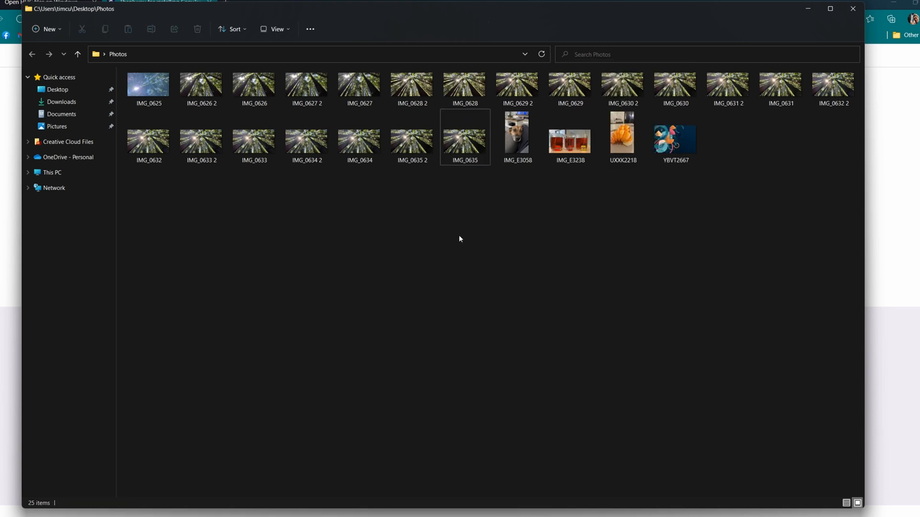
pyautogui.moveTo(497, 210)
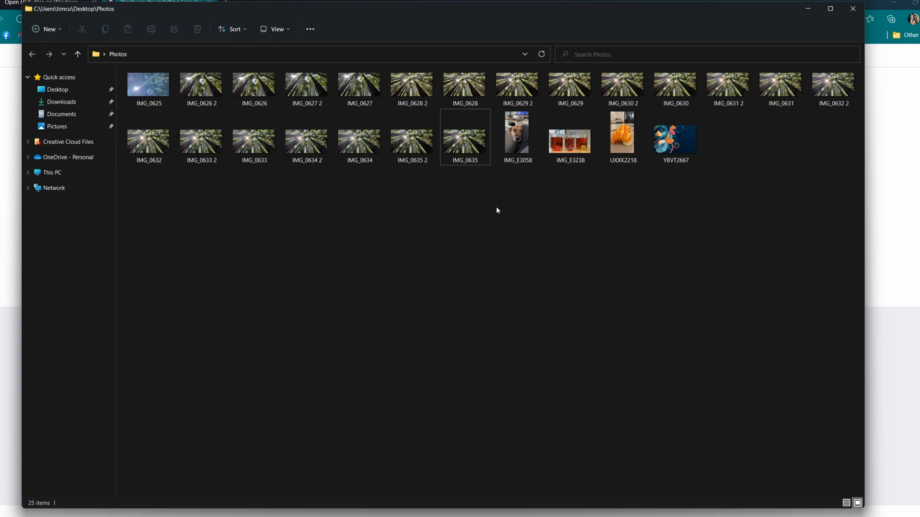
pyautogui.moveTo(495, 205)
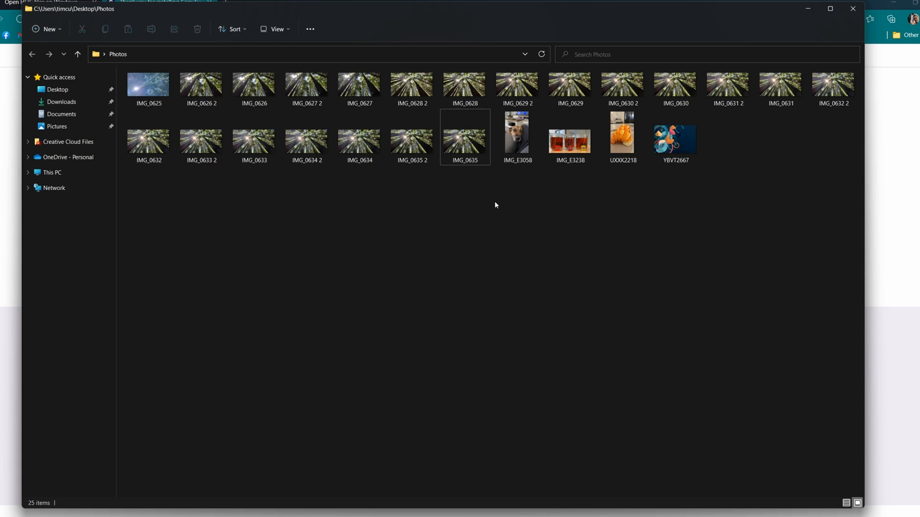
pyautogui.moveTo(482, 198)
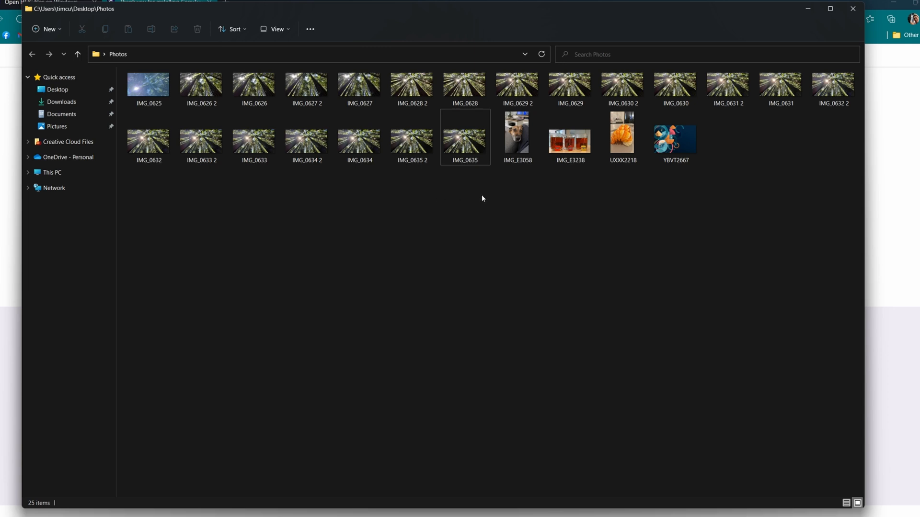
pyautogui.moveTo(475, 199)
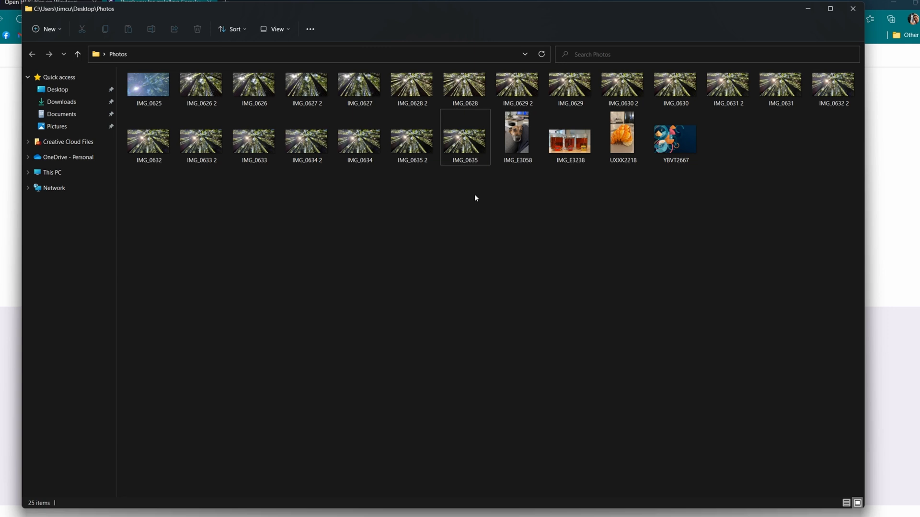
pyautogui.moveTo(475, 437)
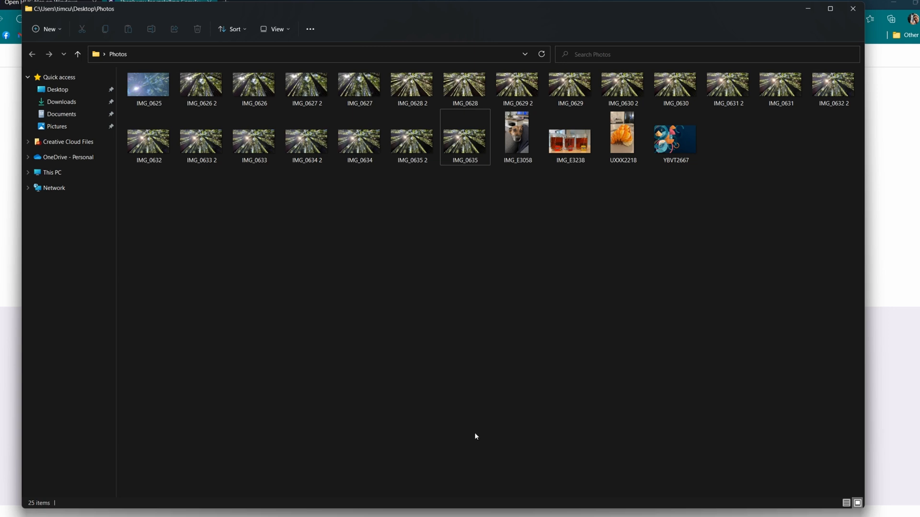